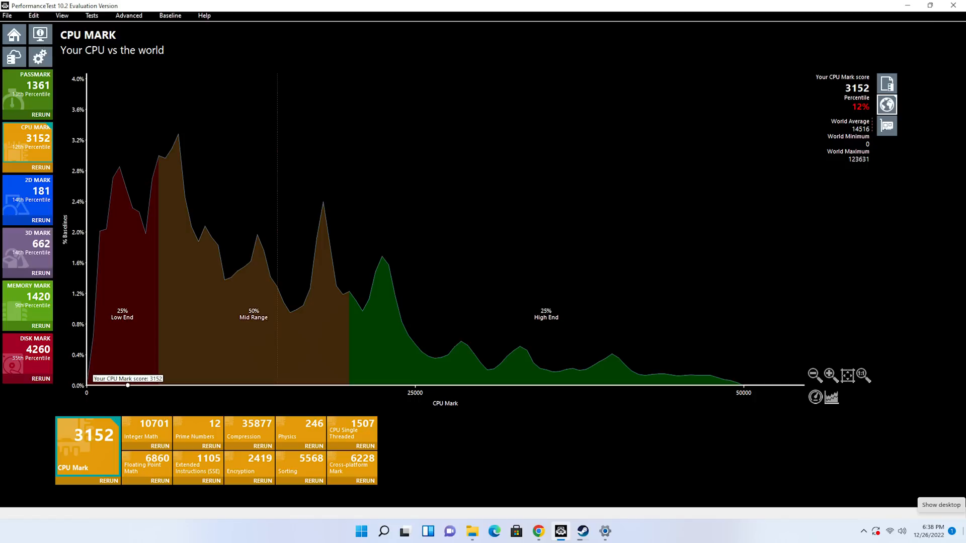
Step: Review the PassMark Rating world comparison, then the Memory Mark world comparison chart
left_click(27, 358)
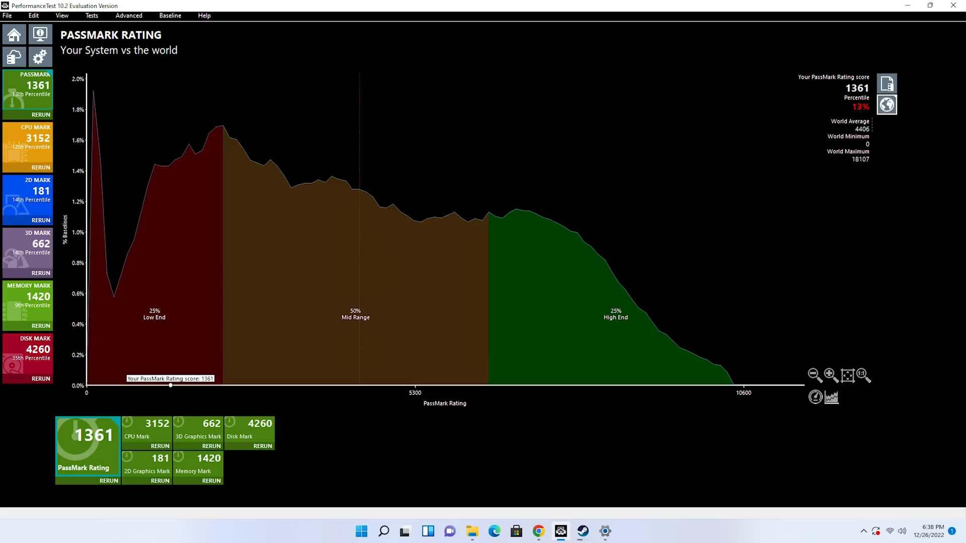
left_click(27, 296)
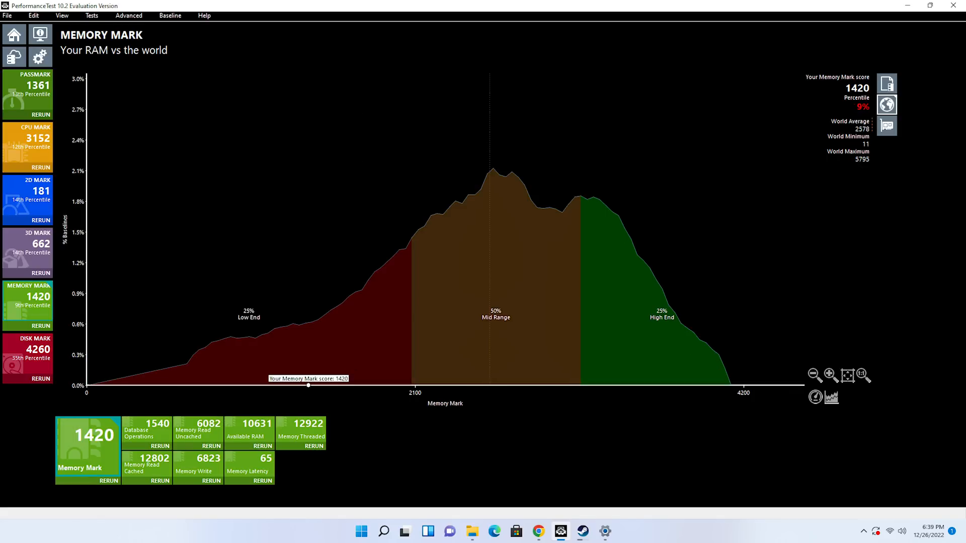